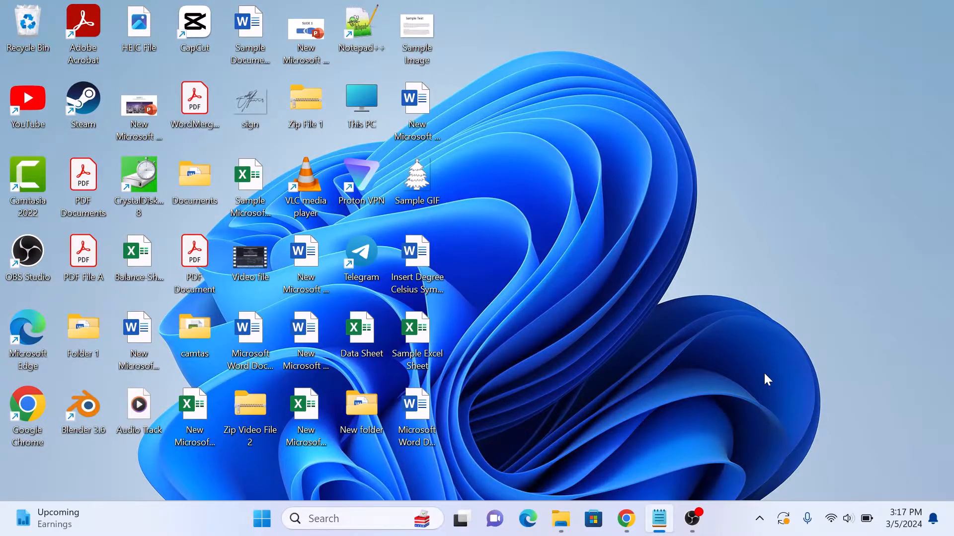
{"action": "mouse_move", "coordinate": [520, 339]}
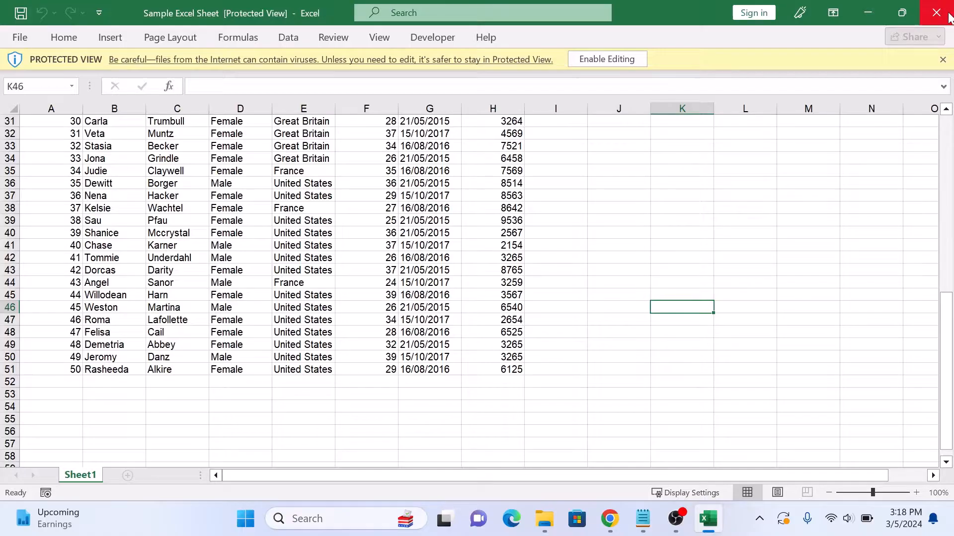
- Close the Sample Excel Sheet workbook in Excel, leaving the desktop showing
{"action": "left_click", "coordinate": [938, 12]}
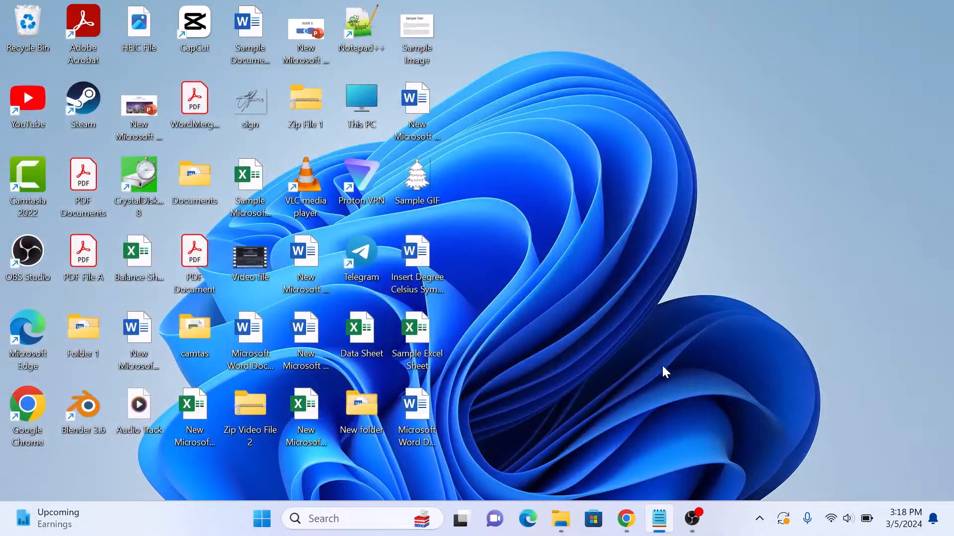
- From Google Drive, create a new blank untitled Google Sheets spreadsheet
{"action": "left_click", "coordinate": [625, 518]}
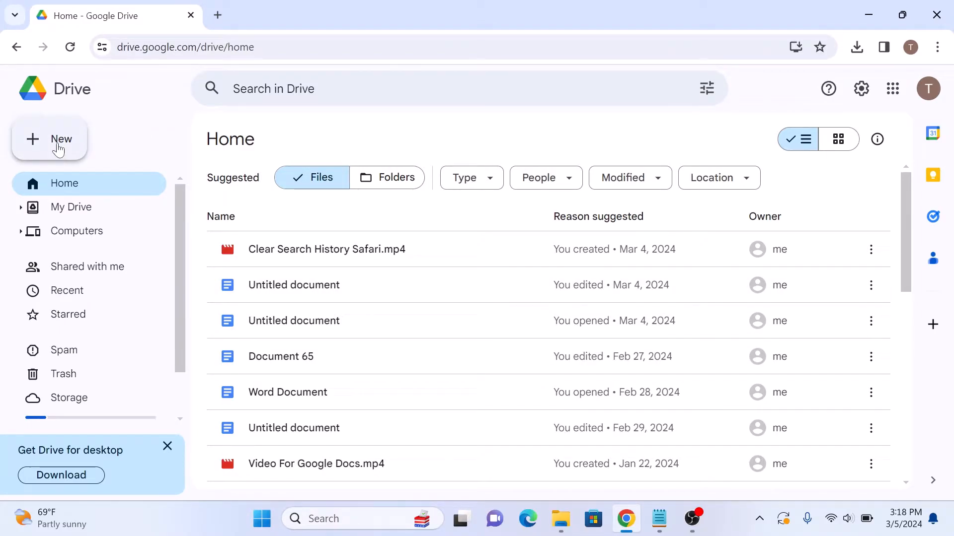
{"action": "left_click", "coordinate": [50, 139]}
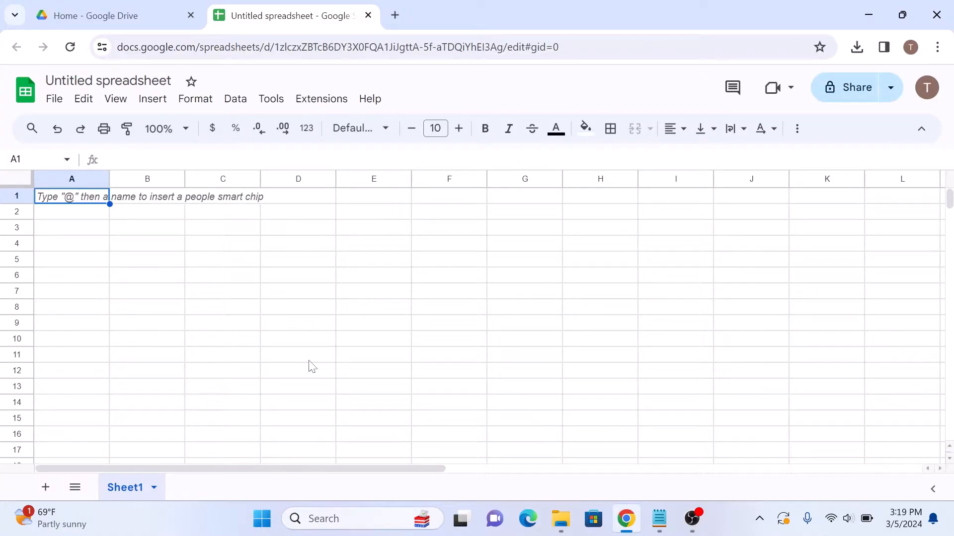
- Start File > Import and choose to upload a file from the computer via Browse
{"action": "left_click", "coordinate": [53, 98]}
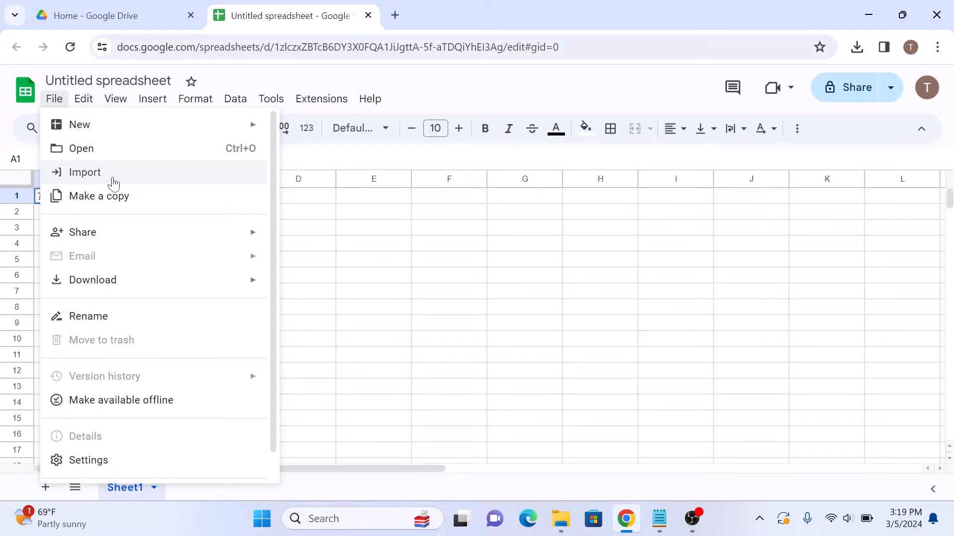
{"action": "left_click", "coordinate": [85, 172]}
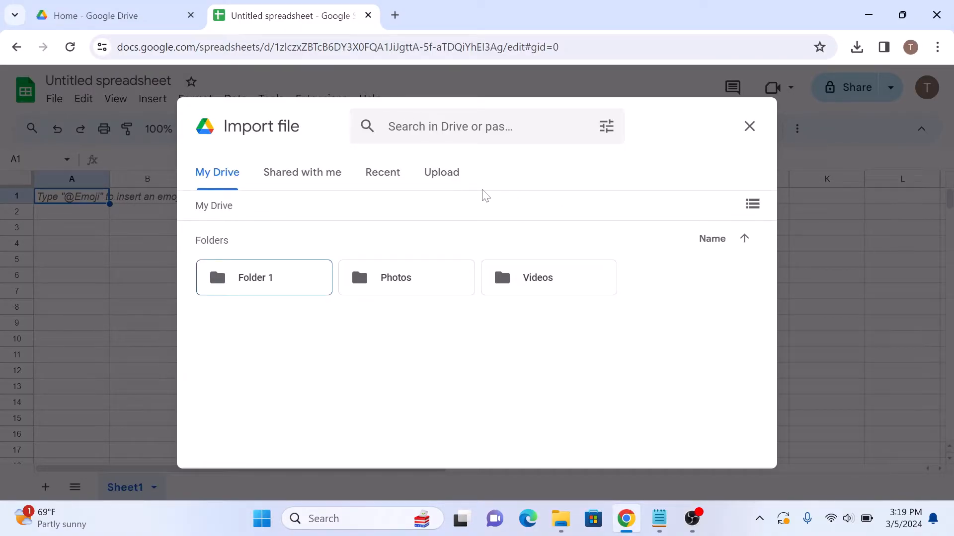
{"action": "left_click", "coordinate": [441, 172]}
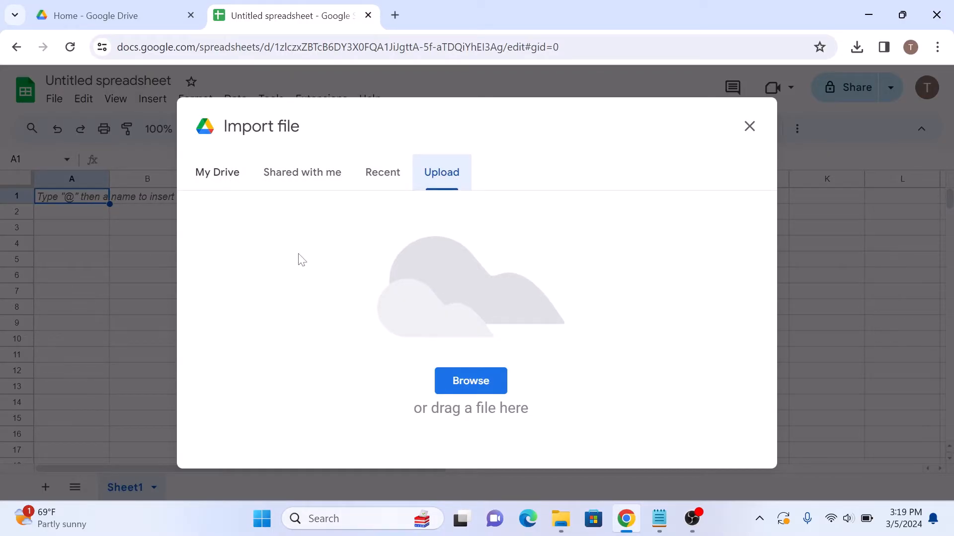
{"action": "left_click", "coordinate": [470, 381]}
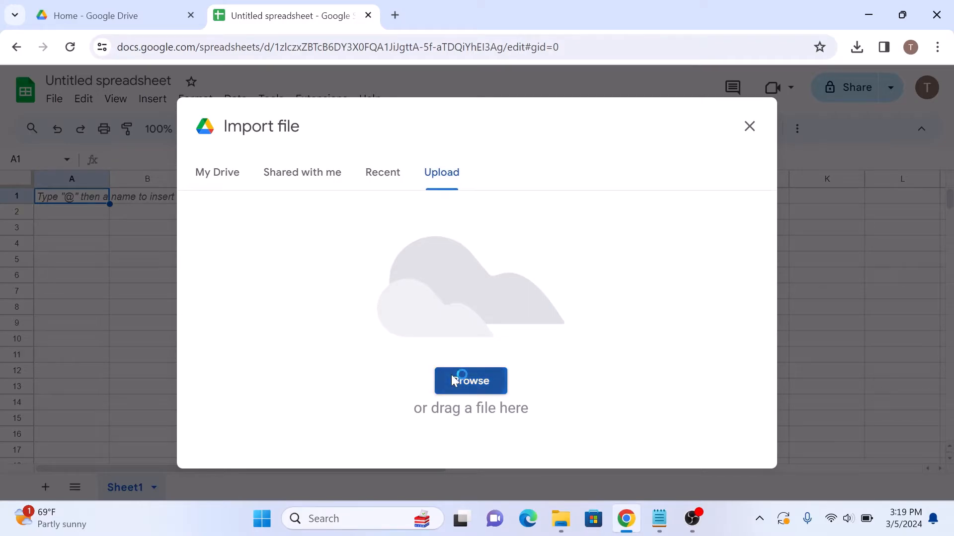
- Pick Sample Excel Sheet.xlsx from the Desktop in the Open dialog for upload
{"action": "left_click", "coordinate": [470, 381]}
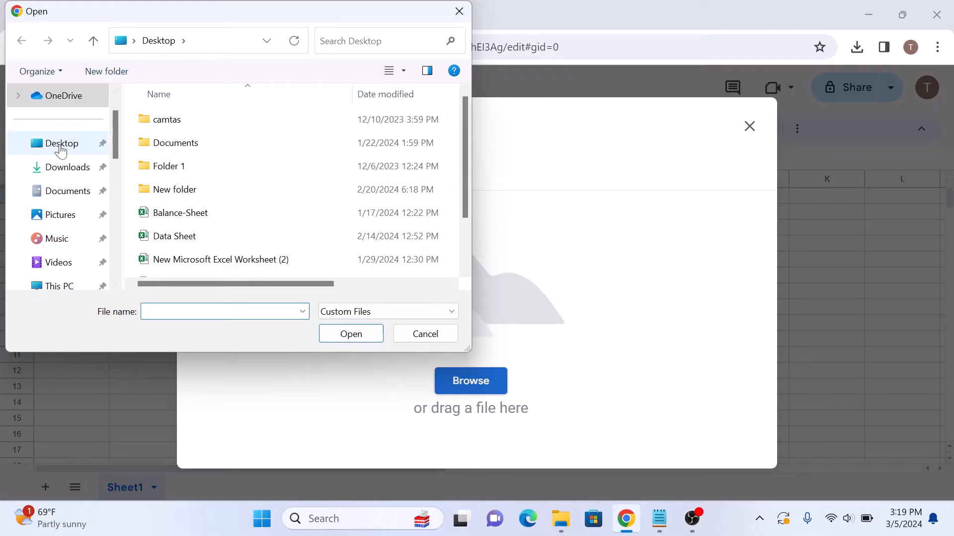
{"action": "scroll", "scroll_direction": "down", "scroll_amount": 3}
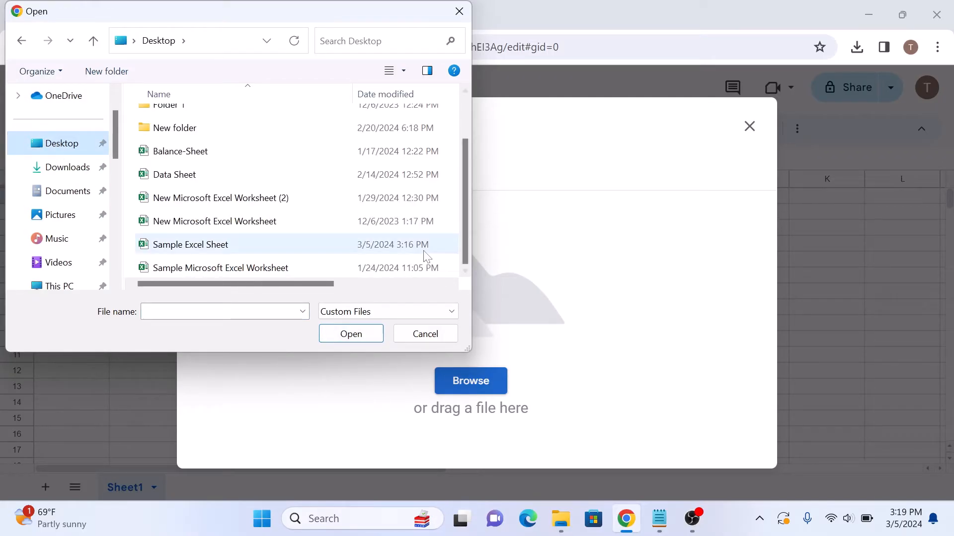
{"action": "left_click", "coordinate": [191, 244]}
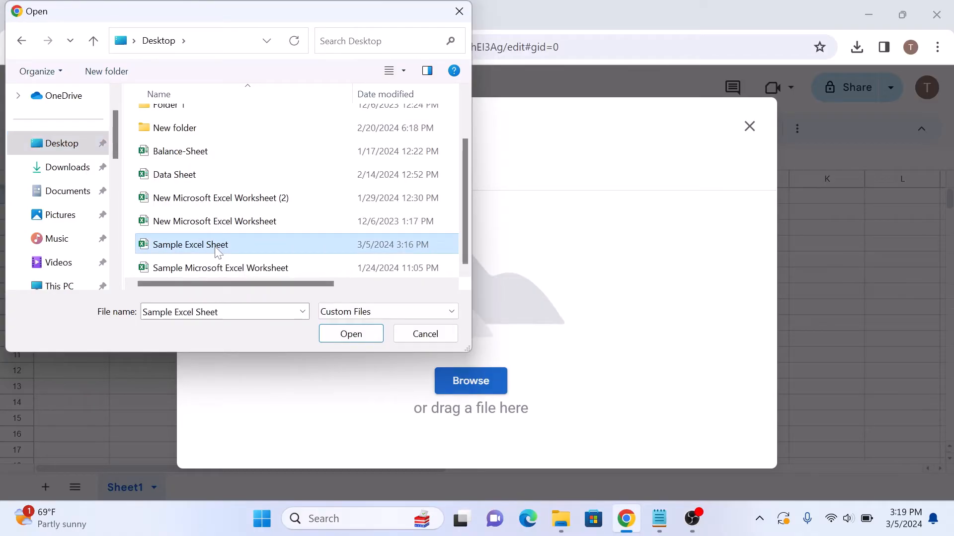
{"action": "left_click", "coordinate": [351, 334]}
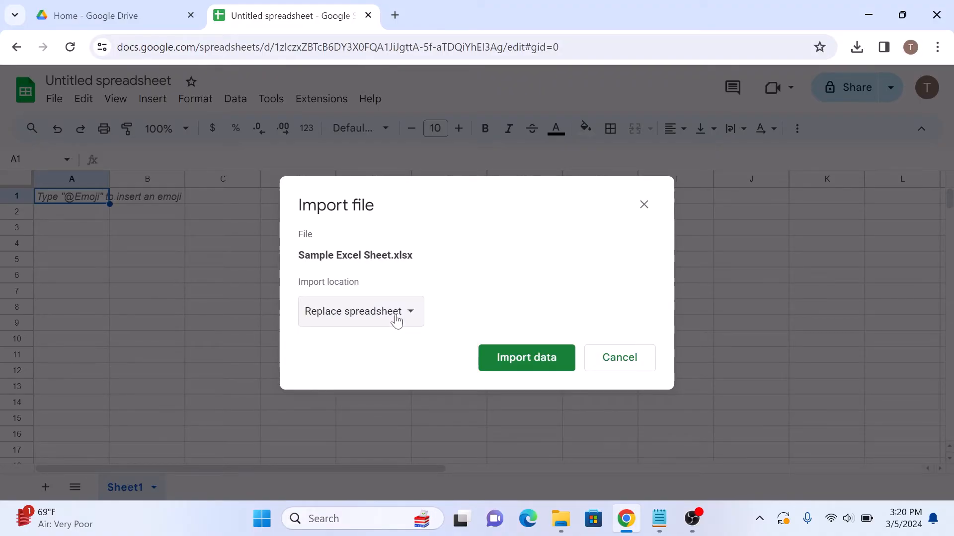
{"action": "mouse_move", "coordinate": [526, 358]}
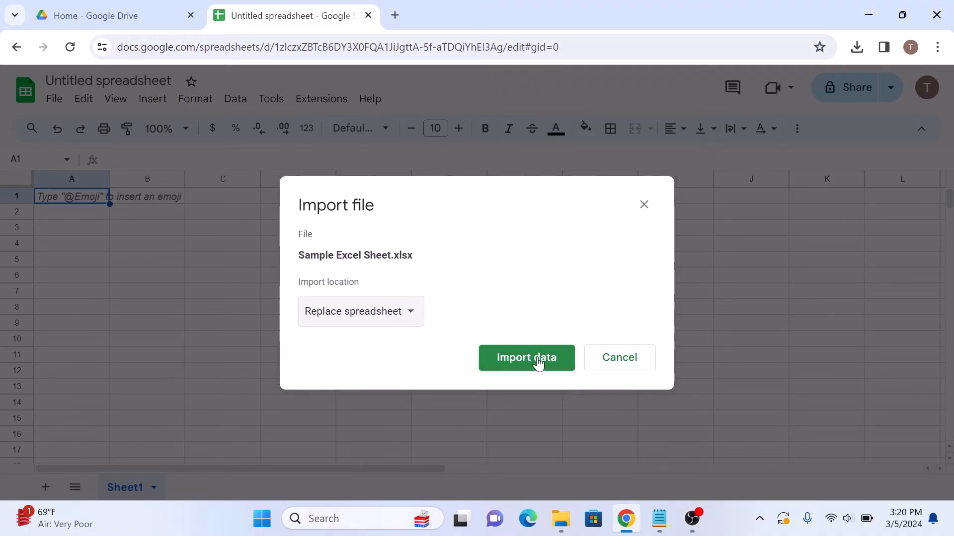
- Import Sample Excel Sheet.xlsx with Replace spreadsheet so its employee table fills Sheet1
{"action": "left_click", "coordinate": [526, 358]}
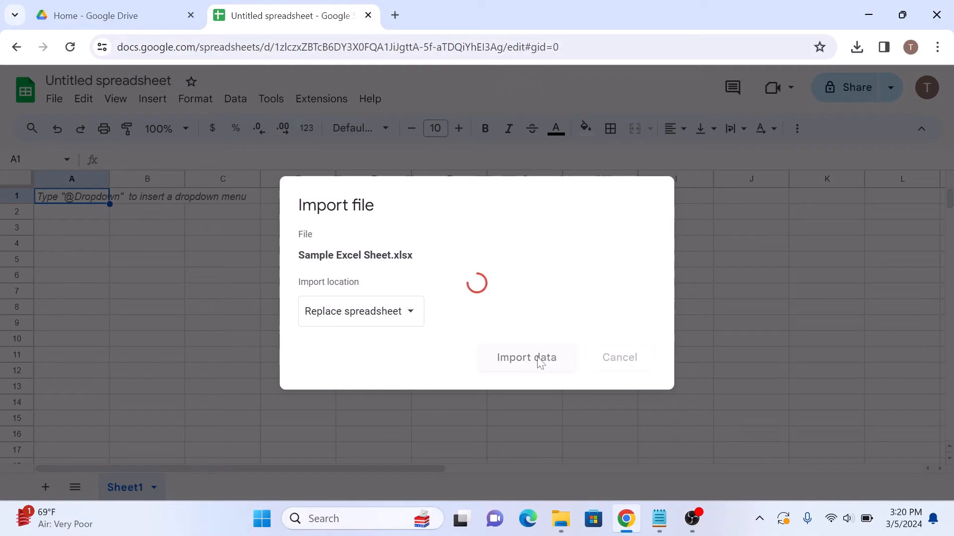
{"action": "left_click", "coordinate": [526, 357]}
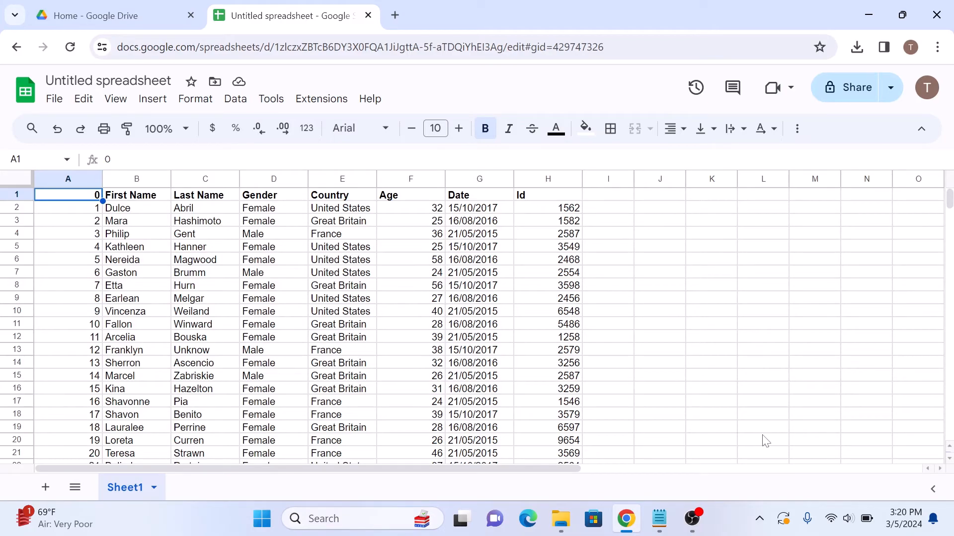
{"action": "mouse_move", "coordinate": [679, 376]}
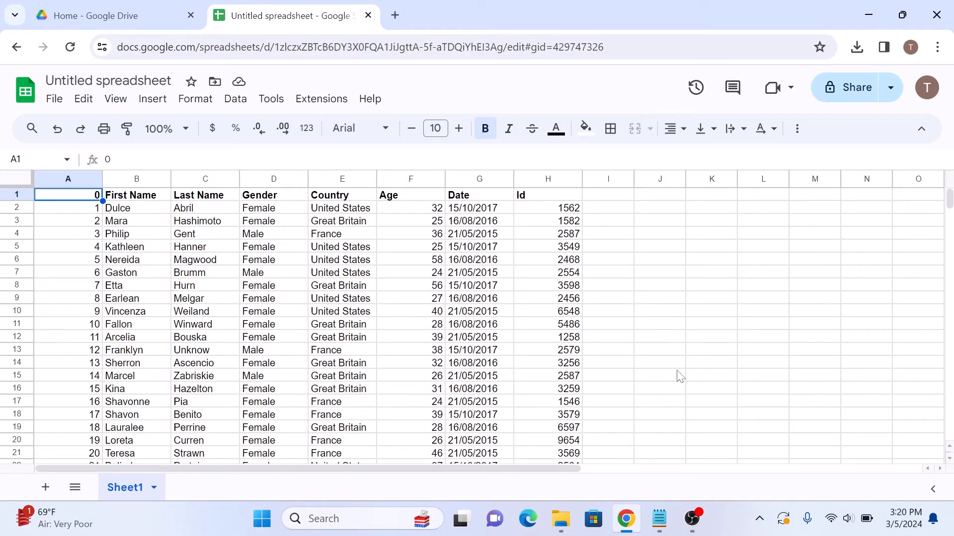
{"action": "left_click", "coordinate": [341, 272]}
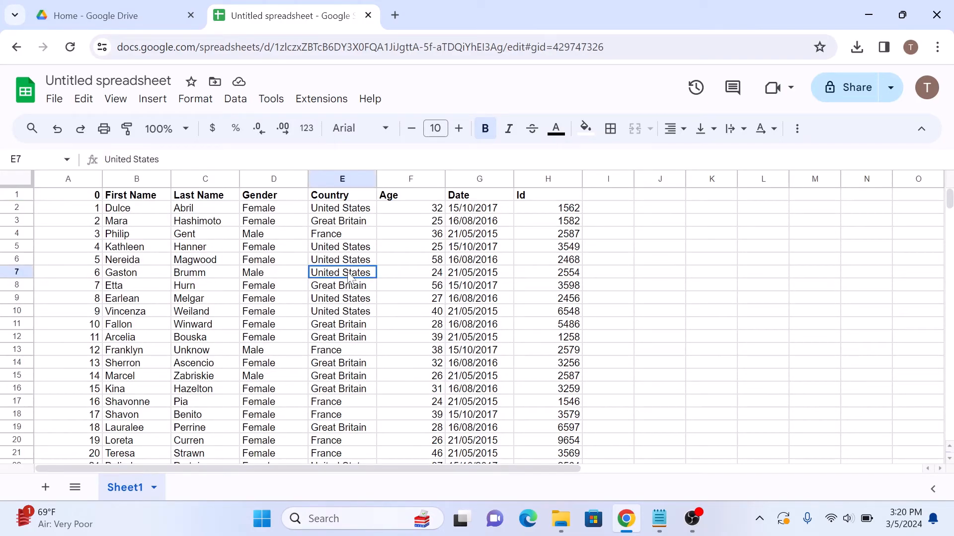